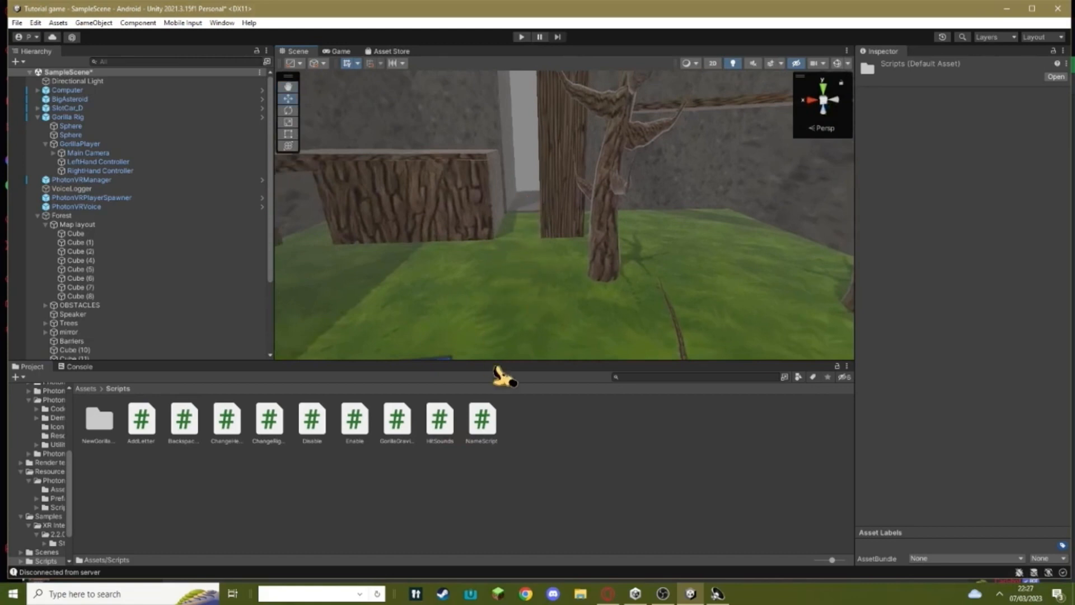
pyautogui.moveTo(527, 436)
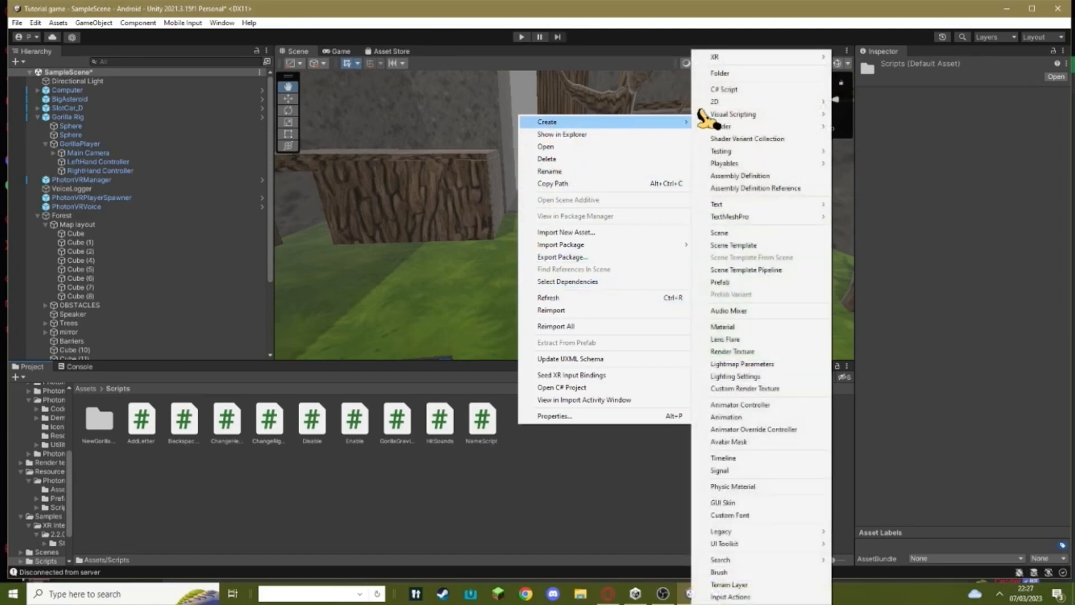
# - Create a new C# script named HitSounds1 in the Scripts folder
pyautogui.click(723, 89)
pyautogui.write('HitSounds1')
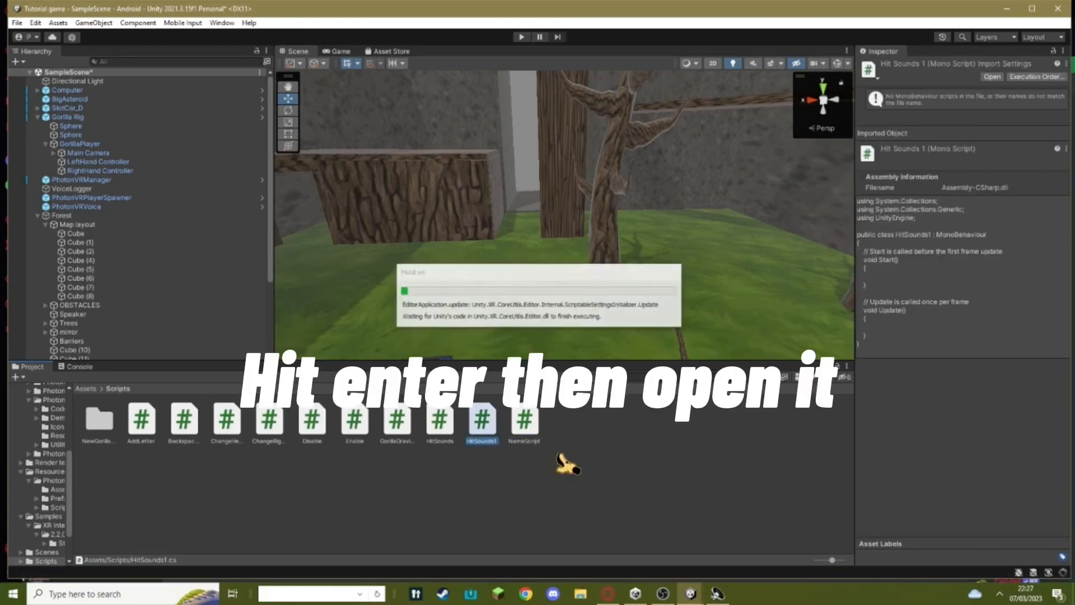
# - Add a public AudioSource Hitsound field and play it inside OnTriggerEnter in Visual Studio
pyautogui.rightClick(482, 421)
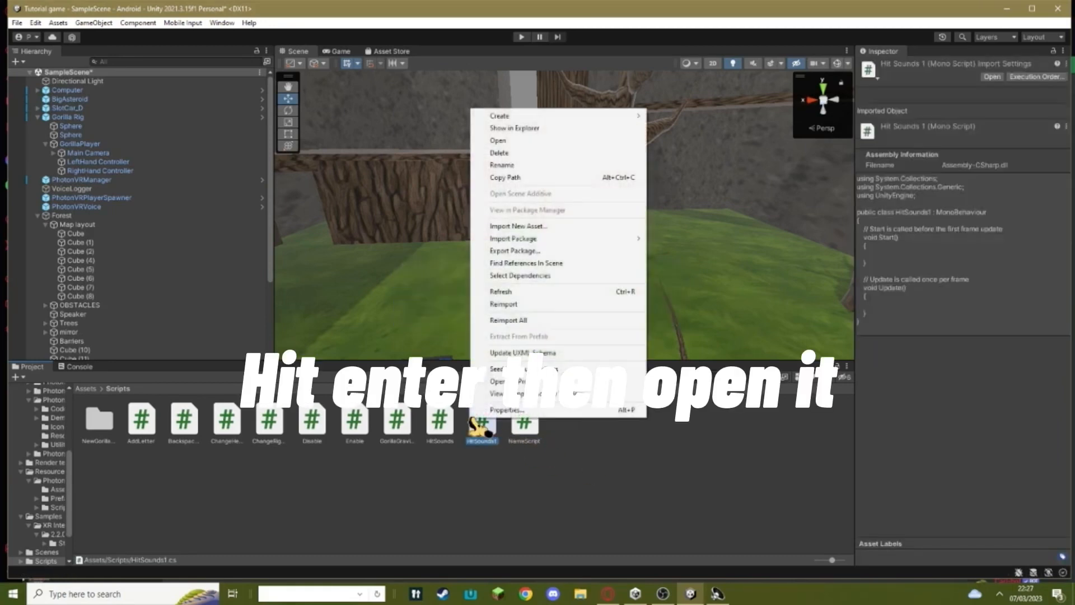
pyautogui.click(497, 140)
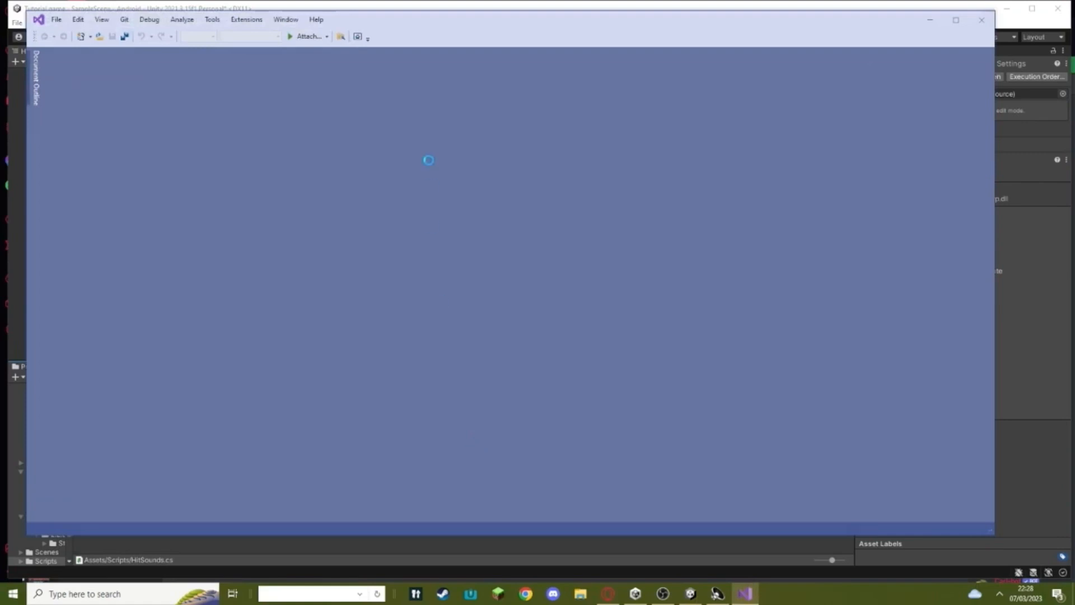
pyautogui.moveTo(531, 81)
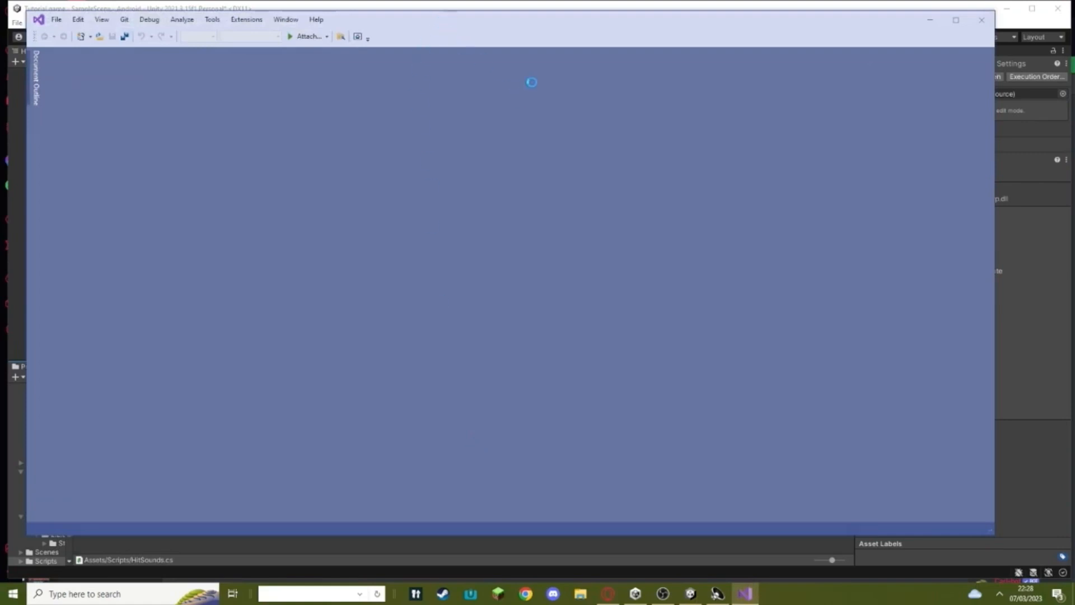
pyautogui.moveTo(744, 594)
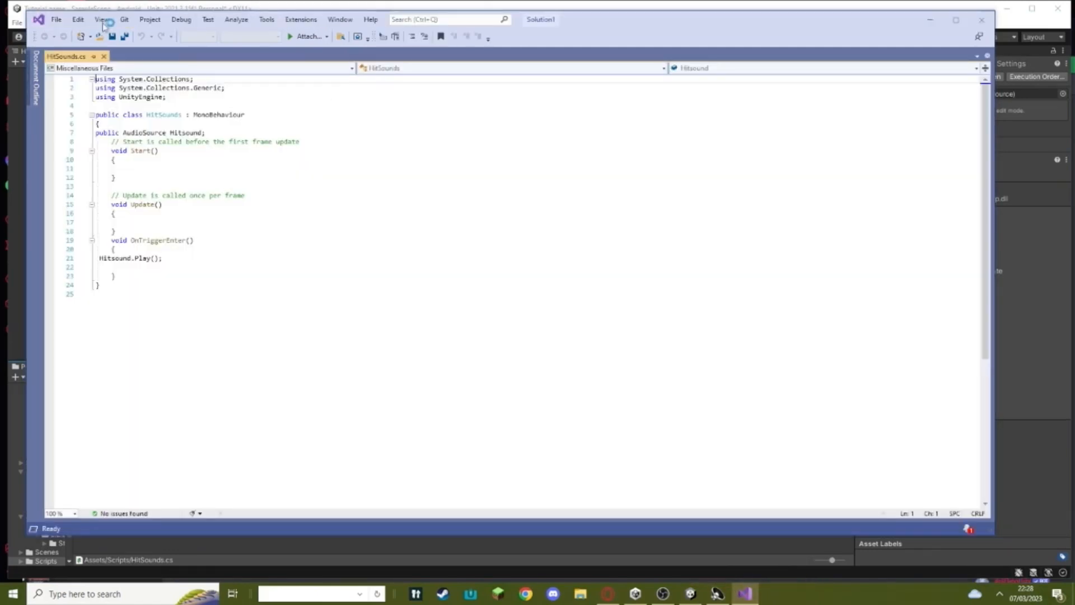
pyautogui.click(114, 176)
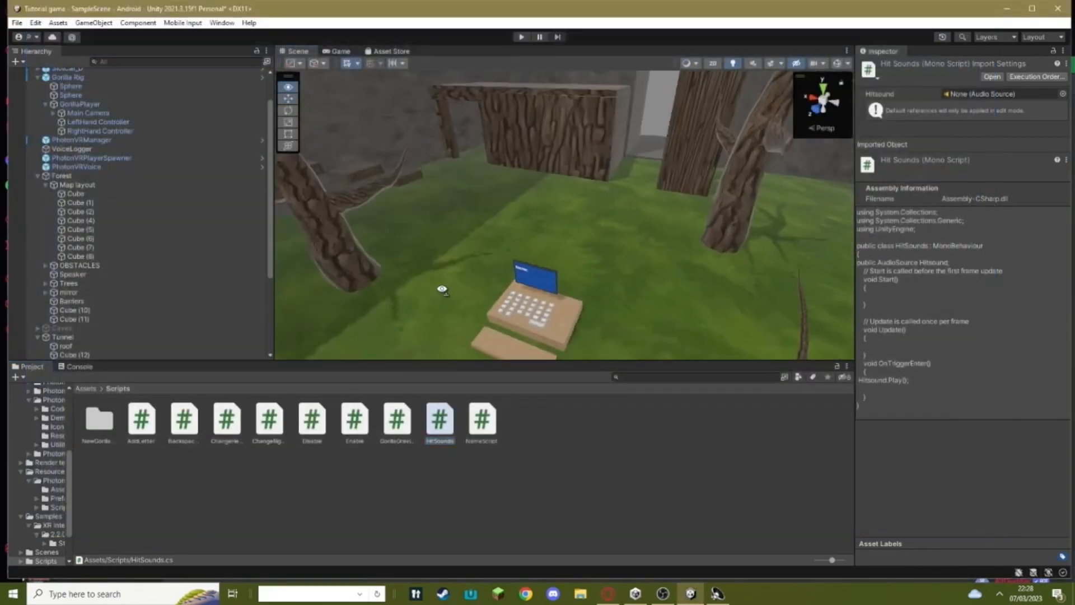
# - Drop the HitSounds script onto the trigger floor Cube
pyautogui.click(75, 194)
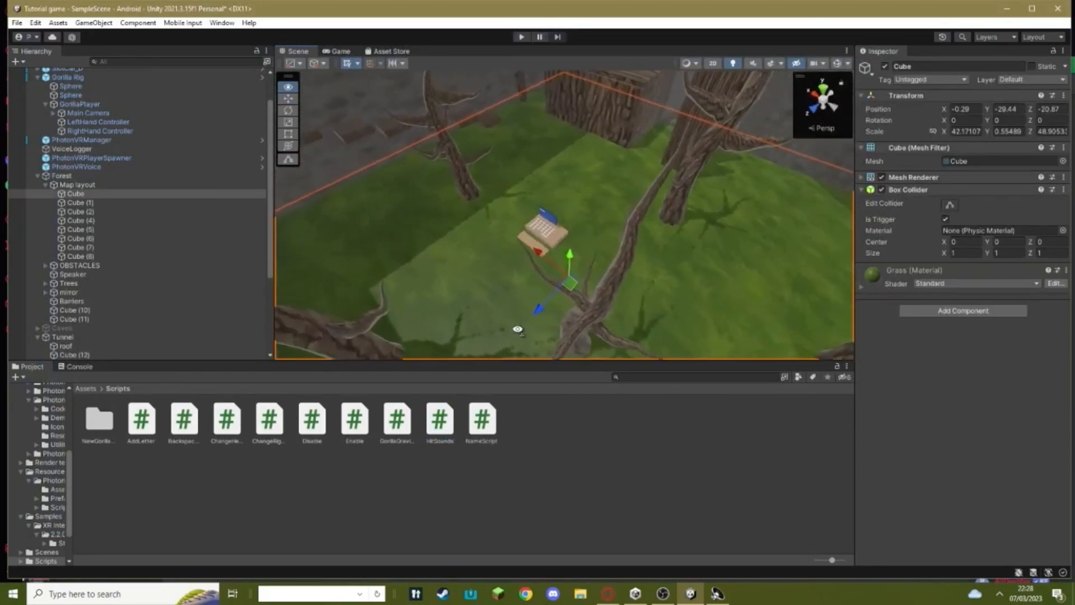
pyautogui.click(81, 264)
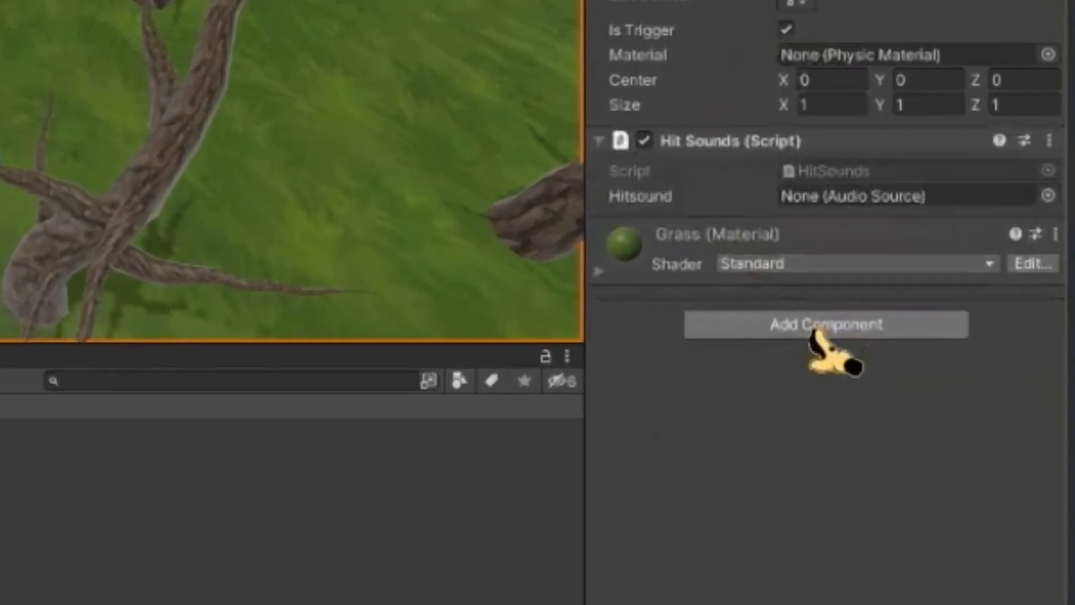
# - Add an Audio Source component to the cube via the 'audio s' search
pyautogui.click(826, 325)
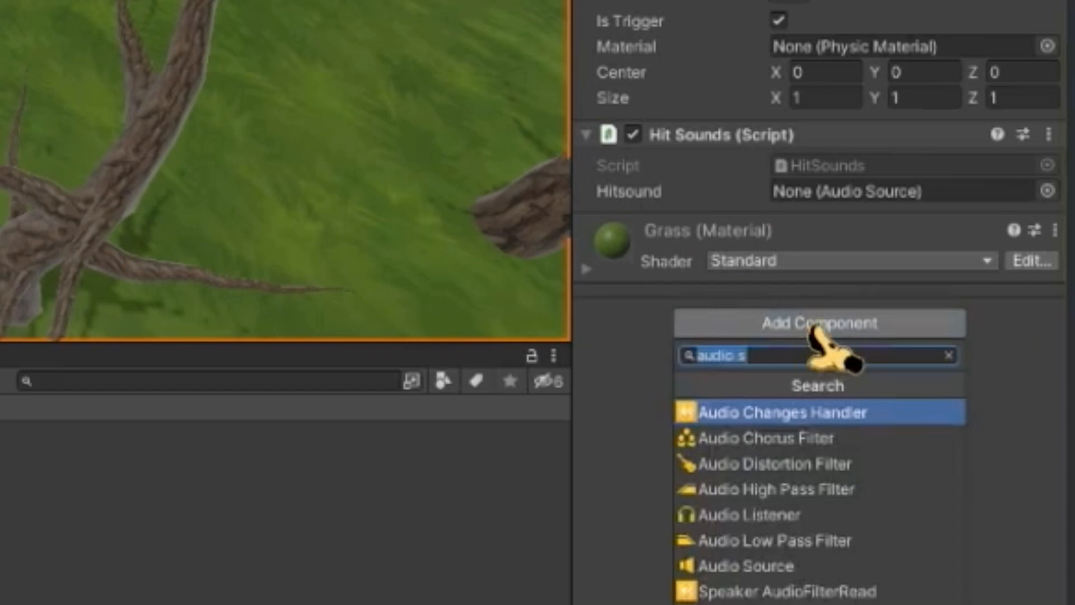
pyautogui.click(747, 564)
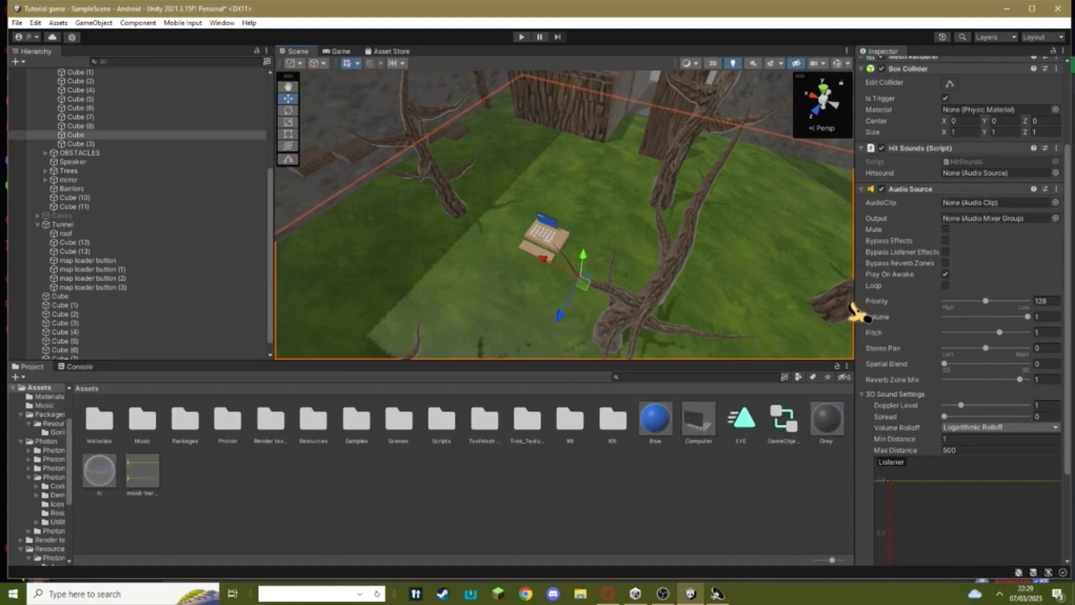
pyautogui.moveTo(857, 546)
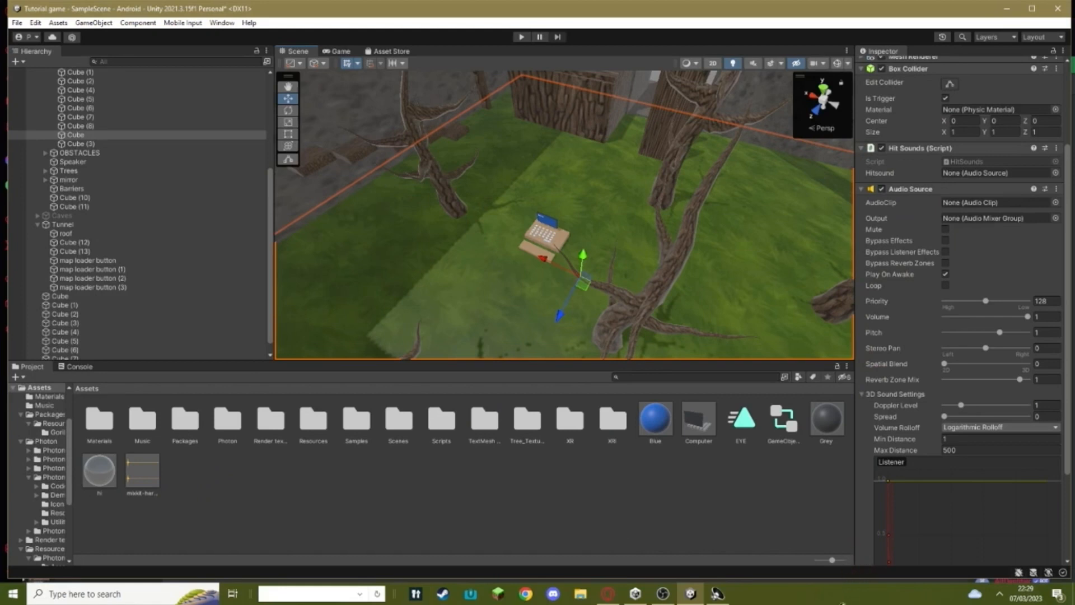
pyautogui.moveTo(795, 600)
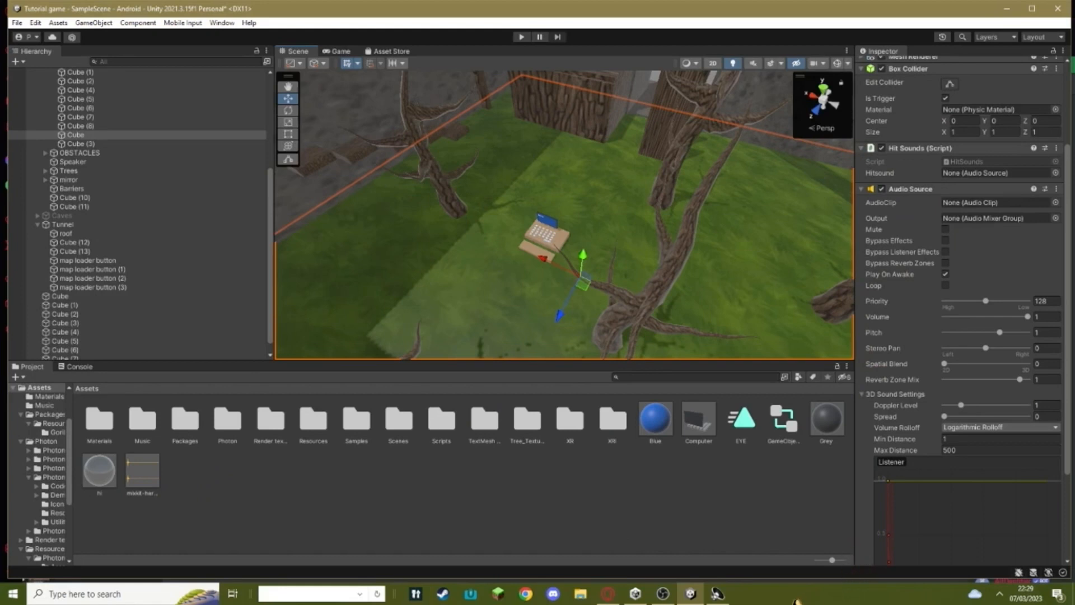
pyautogui.moveTo(570, 459)
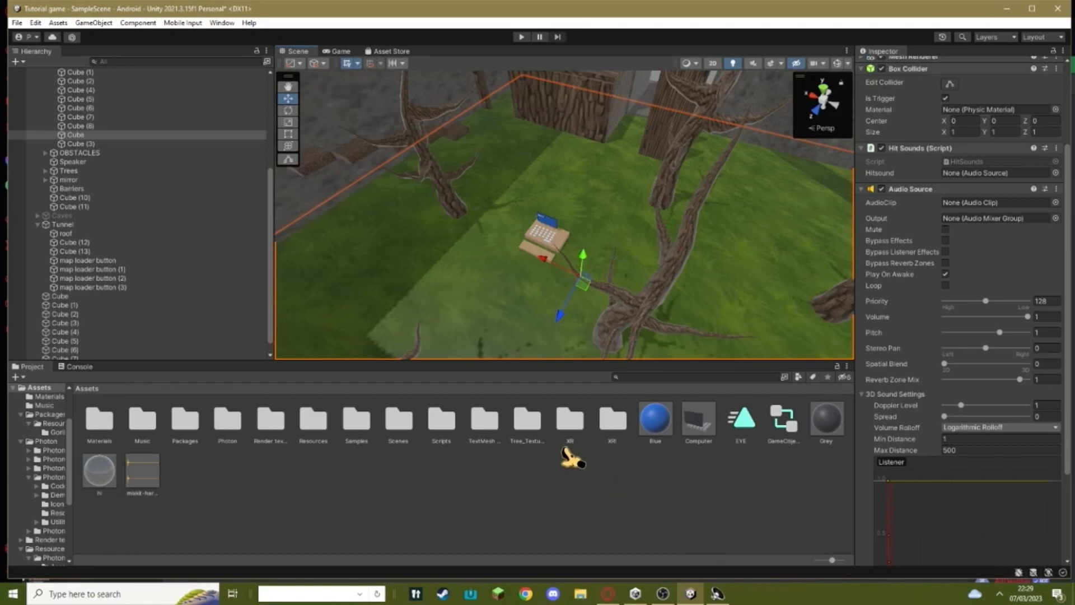
pyautogui.moveTo(407, 391)
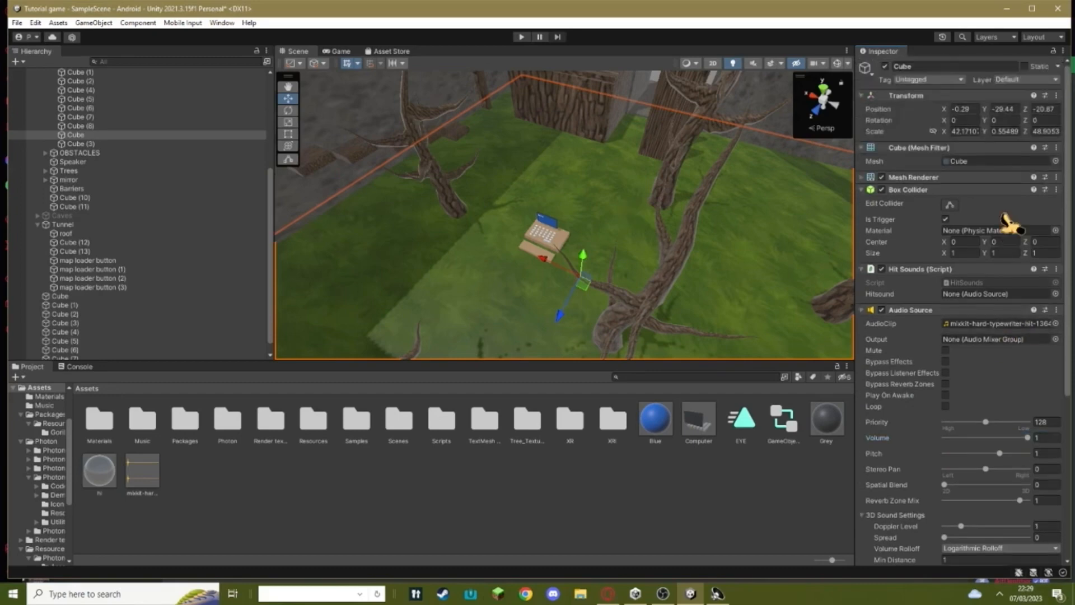
pyautogui.moveTo(915, 322)
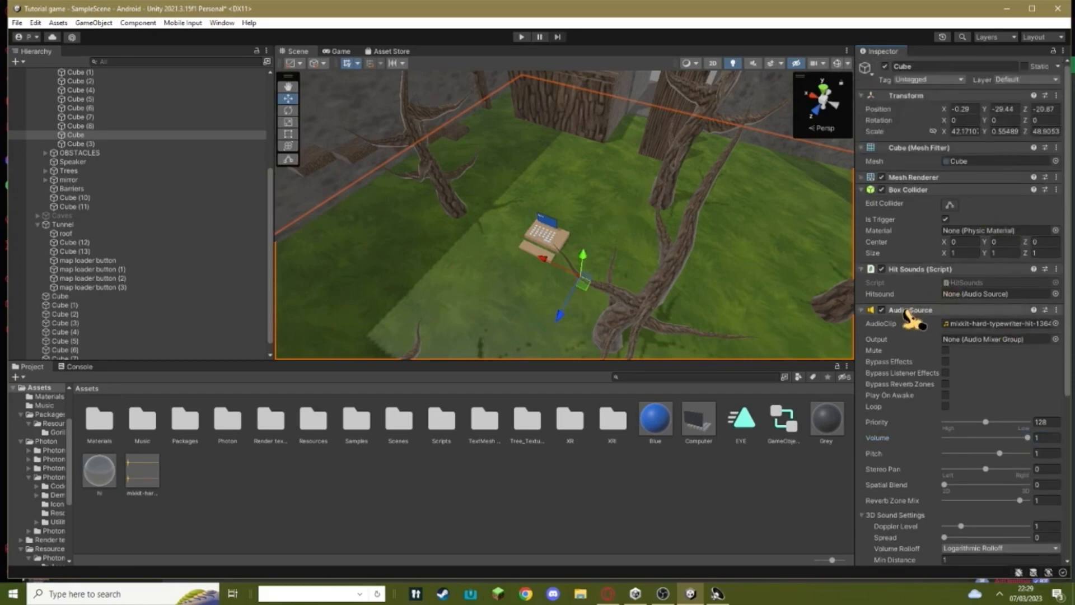